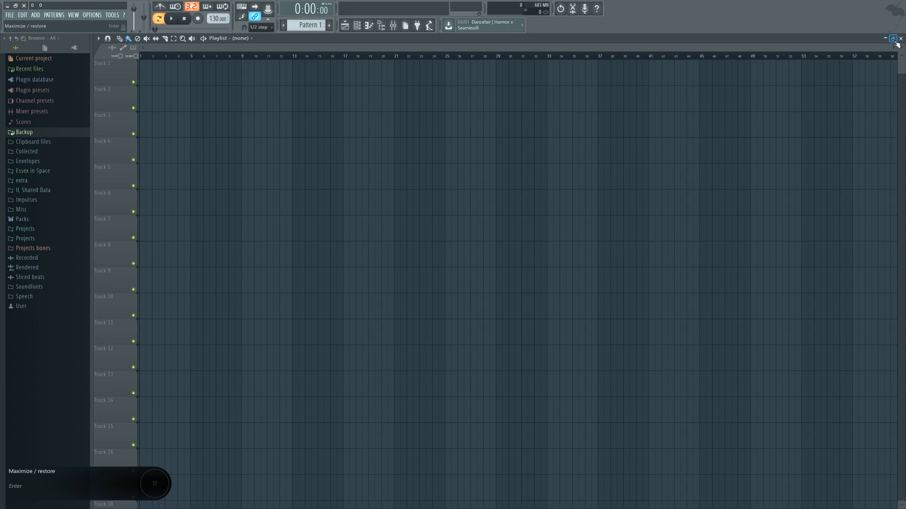
Step: Restore the playlist from full screen to a smaller floating window
click(897, 38)
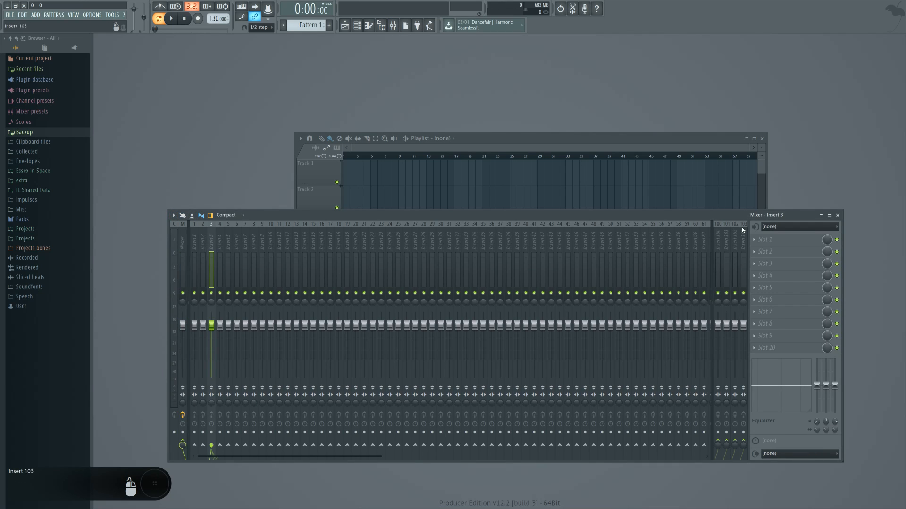
Step: Load Fruity Parametric EQ 2 into Insert 3's first effect slot
click(791, 239)
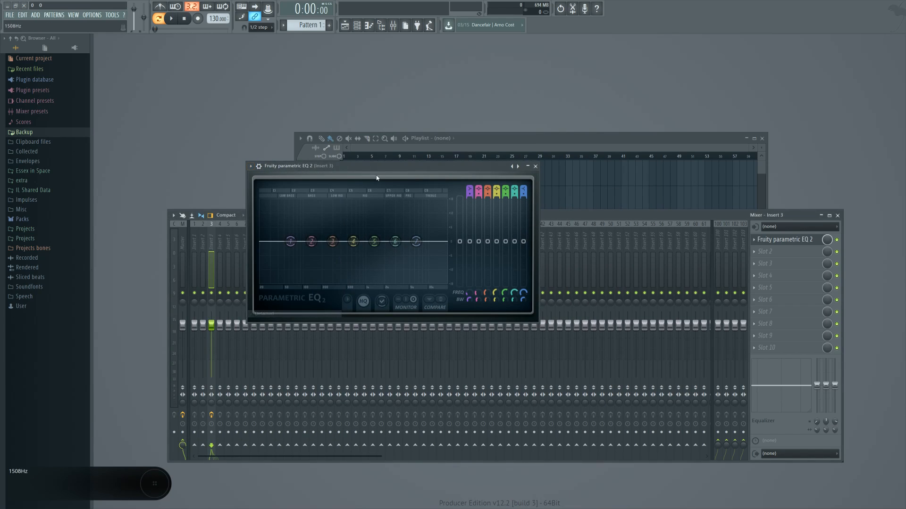
Step: Drag the EQ 2 window around, close it, and reopen it from the mixer slot
drag(375, 166, 139, 177)
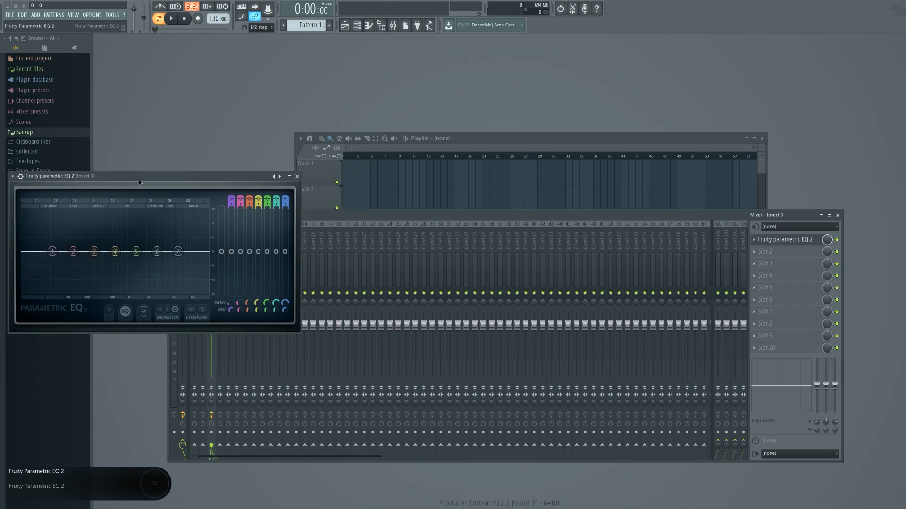
drag(138, 176, 528, 188)
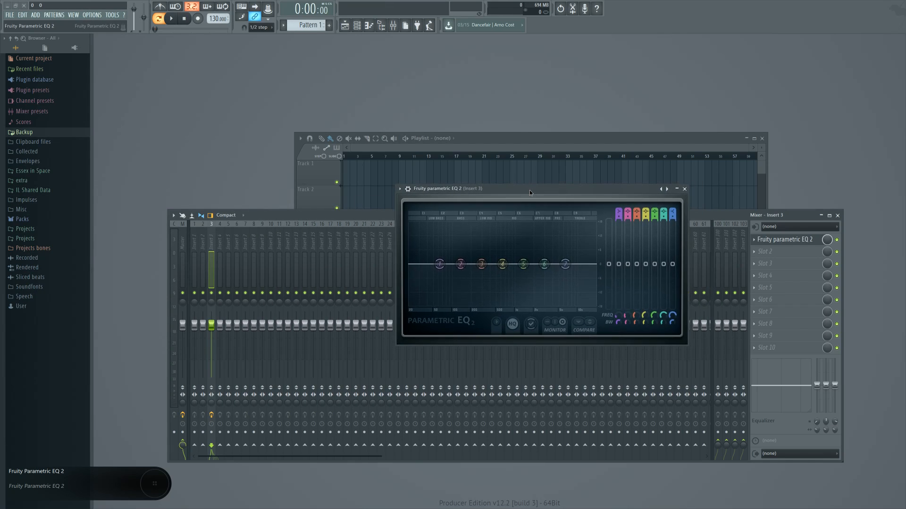
drag(529, 189, 103, 169)
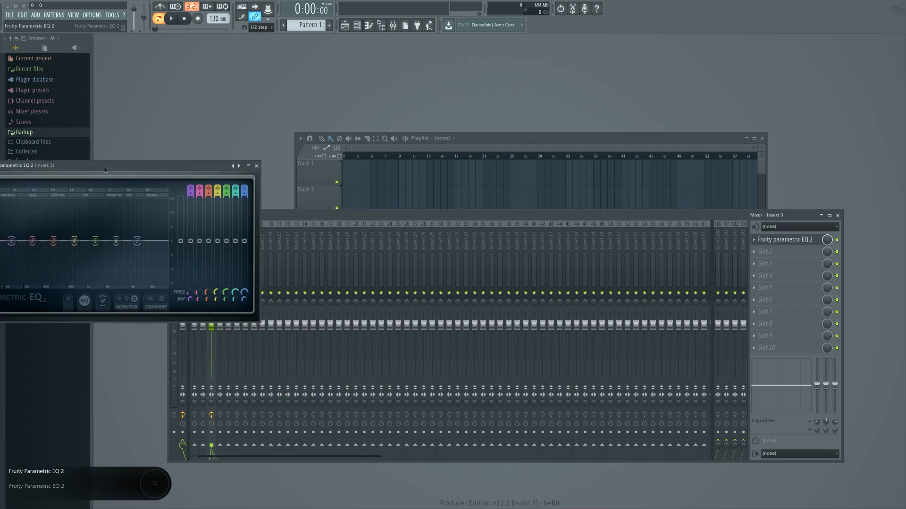
click(255, 166)
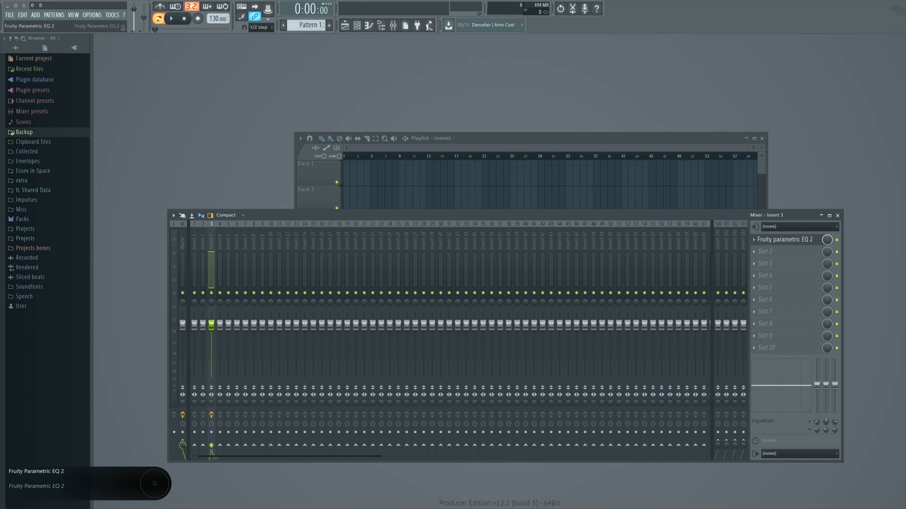
click(784, 240)
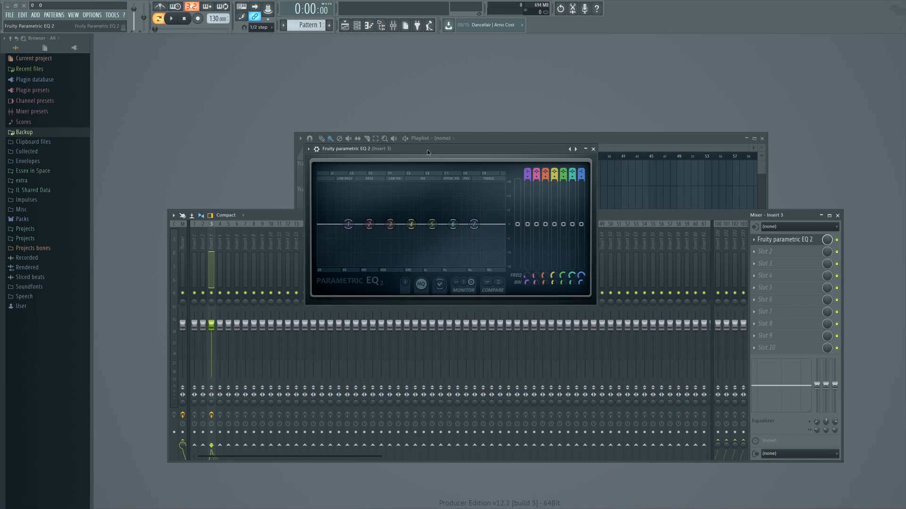
Step: Reposition the mixer and EQ 2 window, then close the EQ 2 window
drag(356, 149, 427, 261)
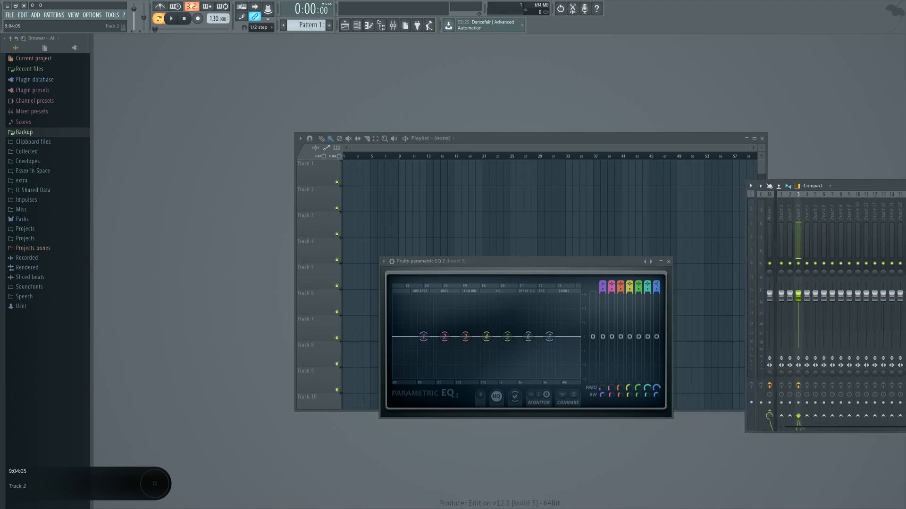
click(157, 152)
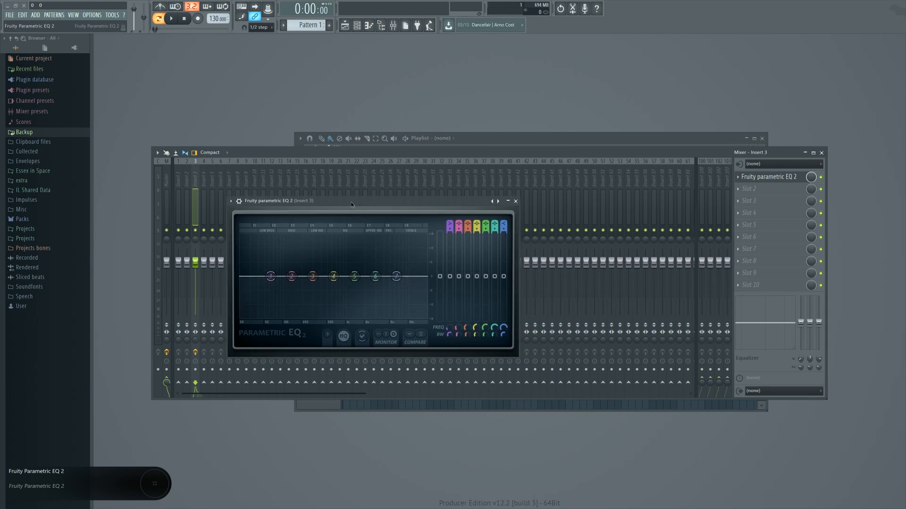
drag(350, 201, 422, 200)
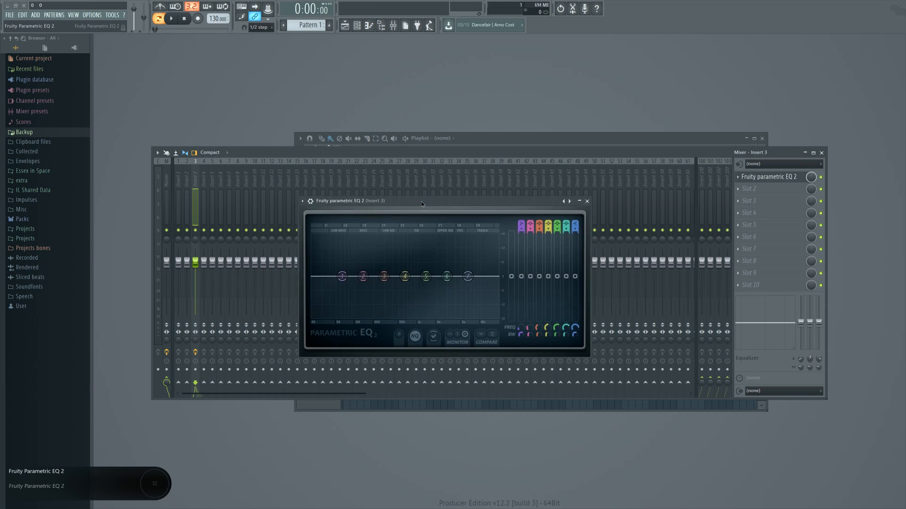
drag(421, 200, 392, 186)
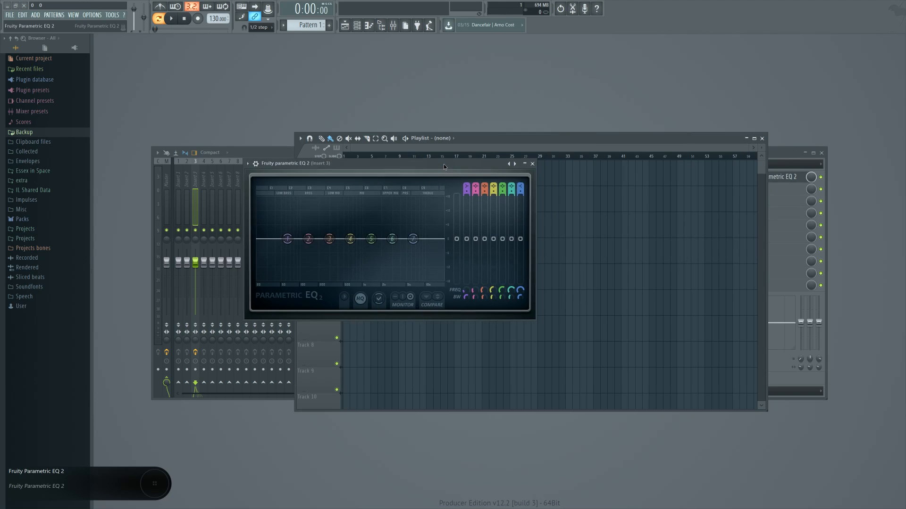
click(530, 164)
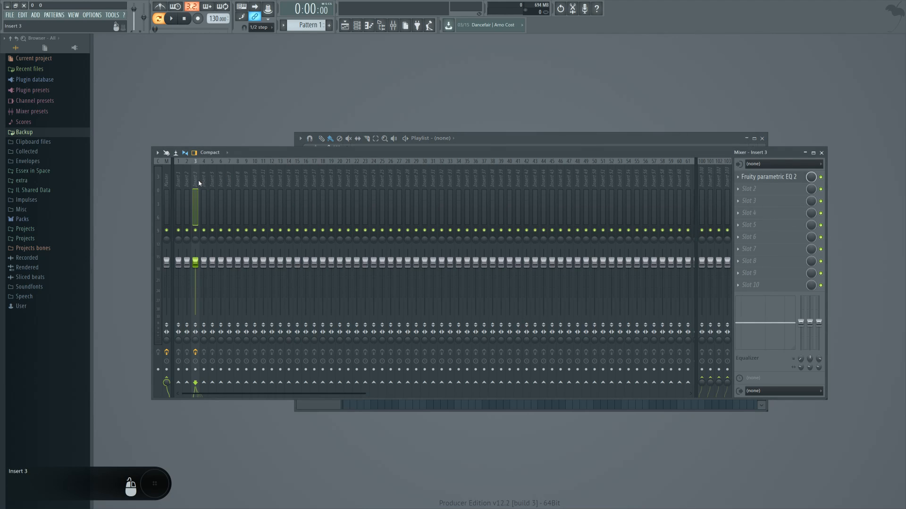
Step: Load Edison into Insert 4's first slot and close the mixer
click(768, 177)
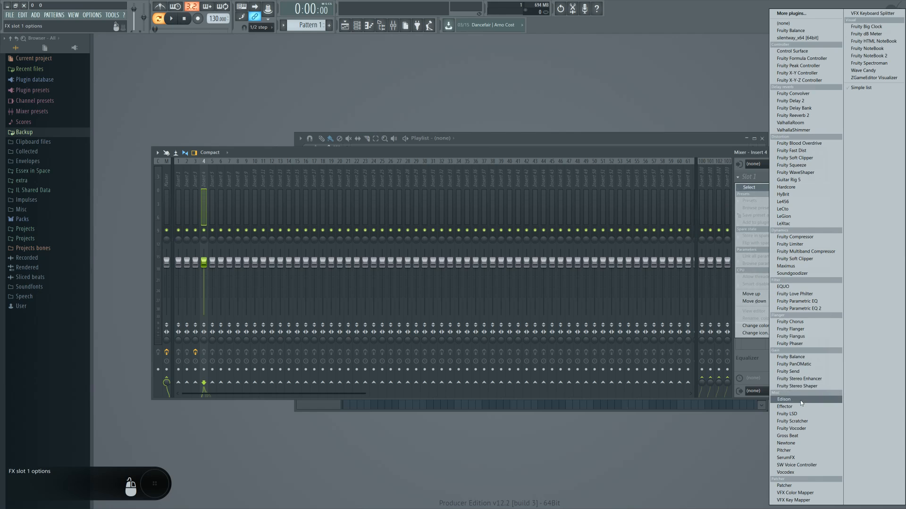
click(784, 399)
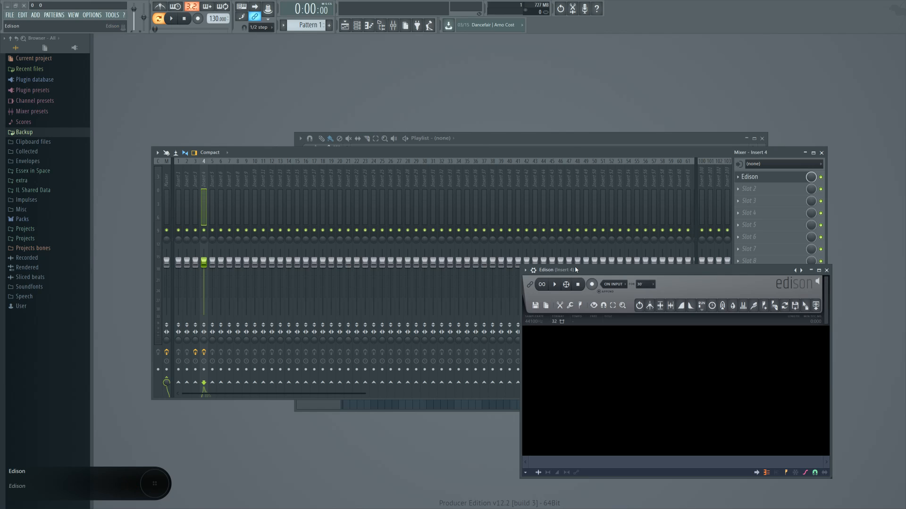
click(525, 269)
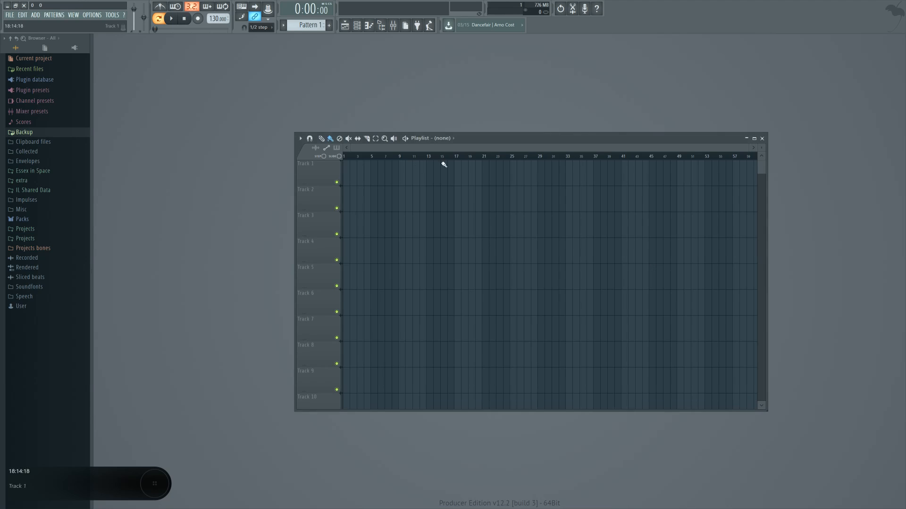
Step: Reopen the mixer and drag the EQ 2 window over it
click(393, 25)
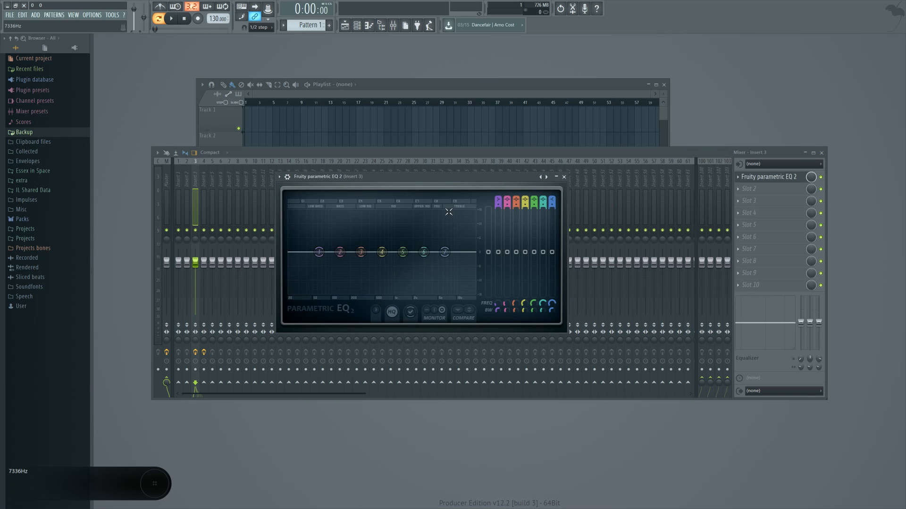
drag(324, 177, 306, 188)
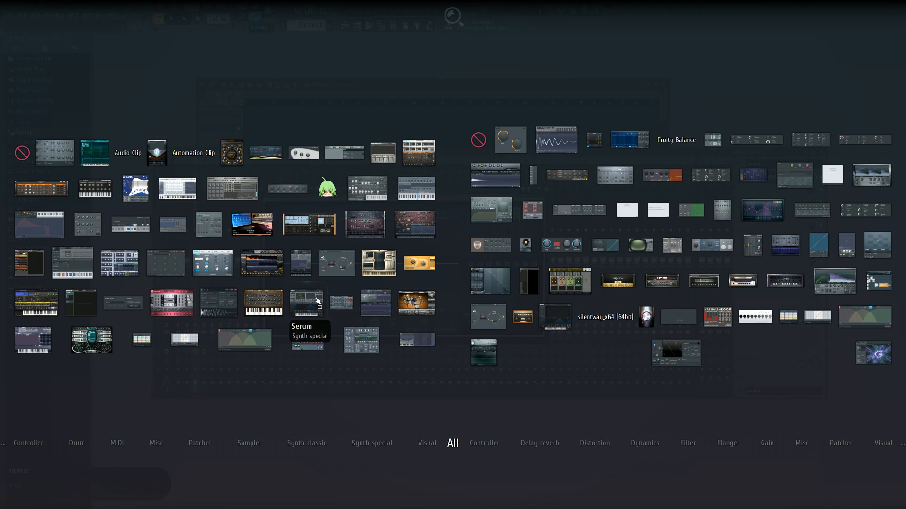
Step: Add Serum as a new instrument, enlarge its window, and move it down-left
double_click(309, 303)
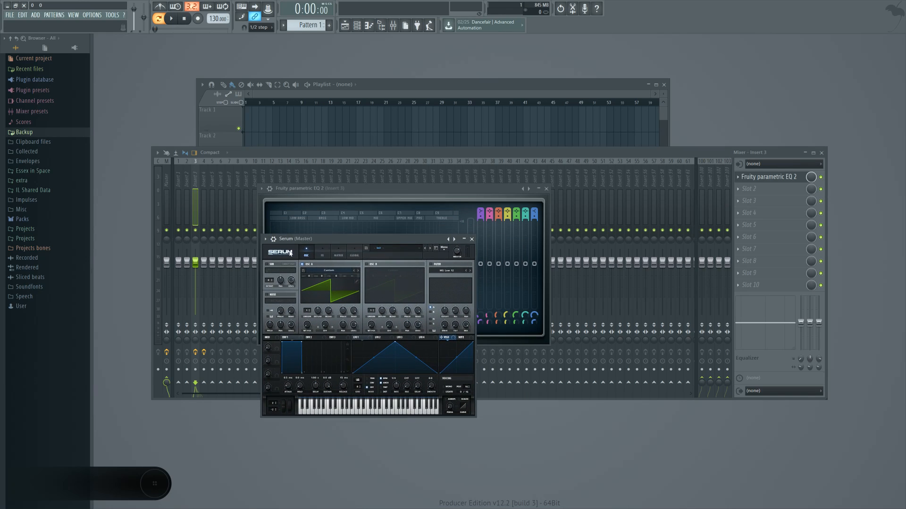
click(265, 239)
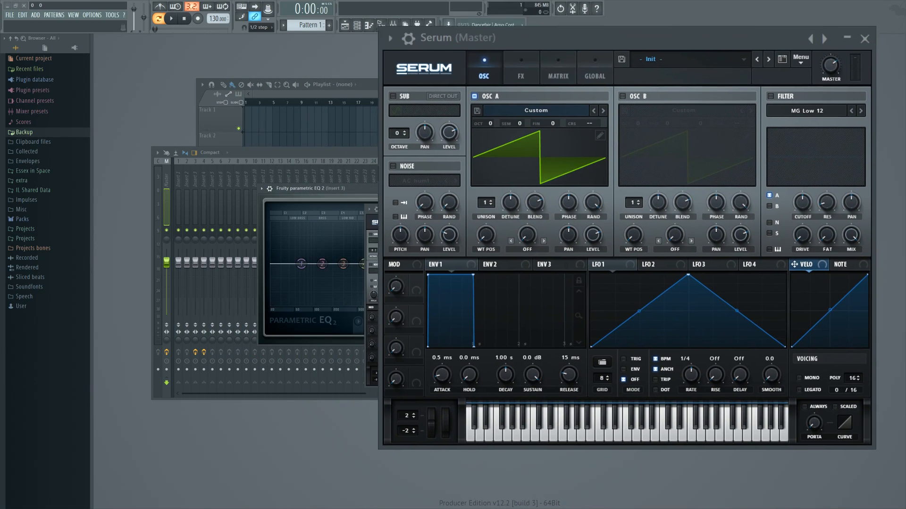
drag(468, 38, 370, 39)
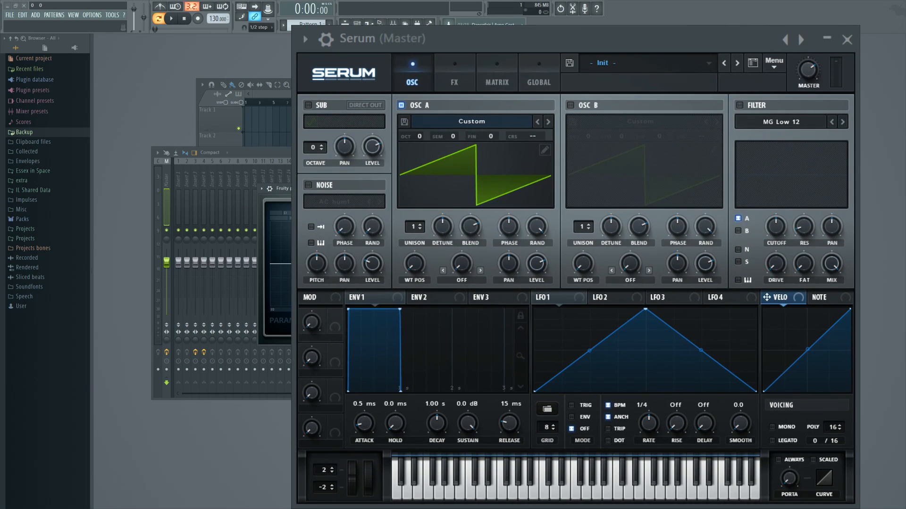